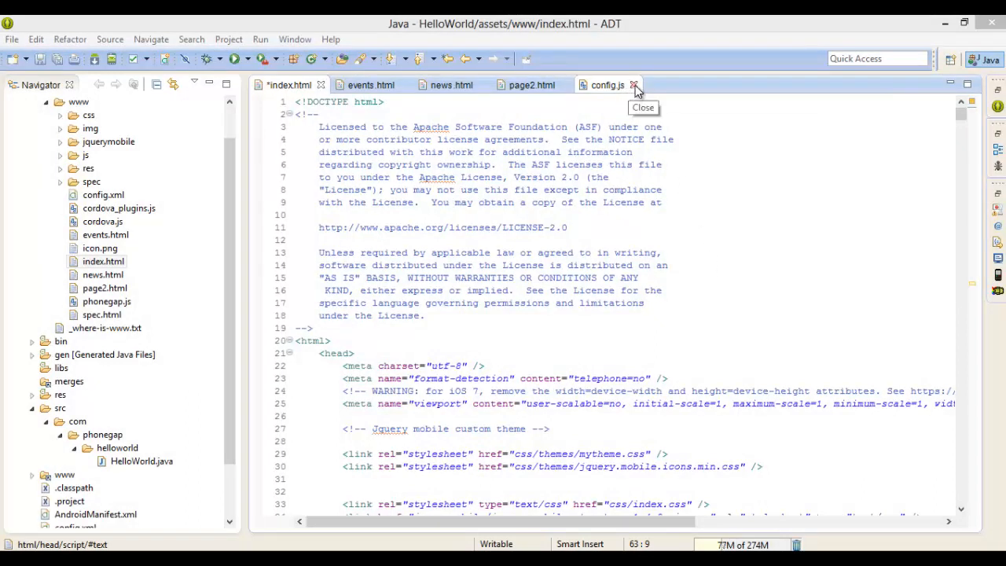
Step: Close the config.js, page2.html, news.html and events.html editors, leaving only index.html open
click(632, 85)
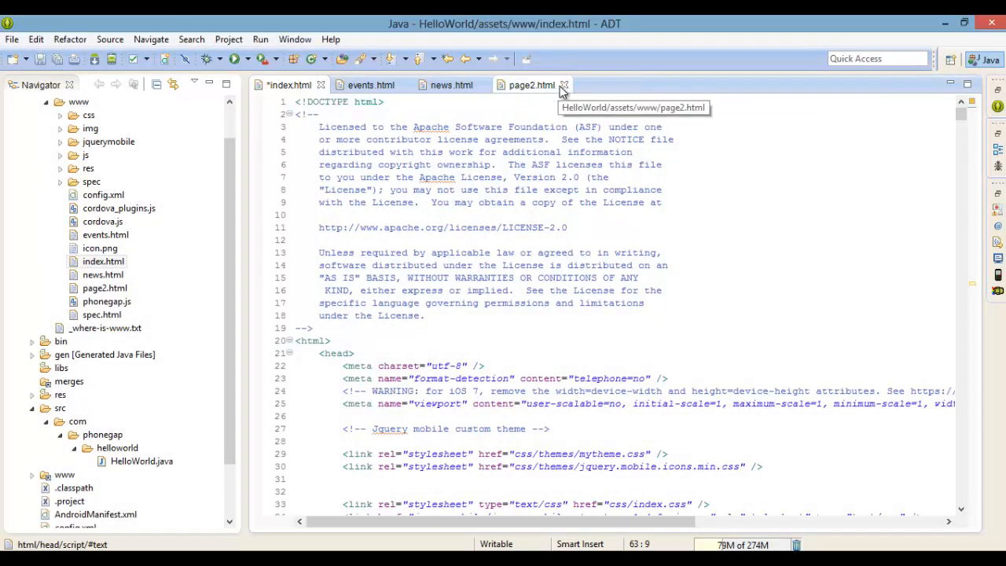
click(563, 85)
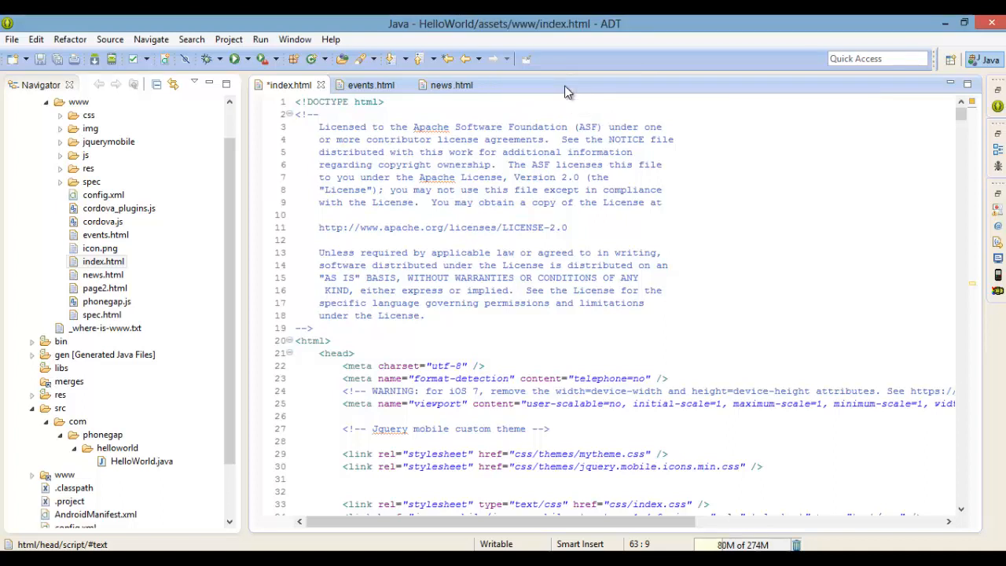
mouse_move(484, 85)
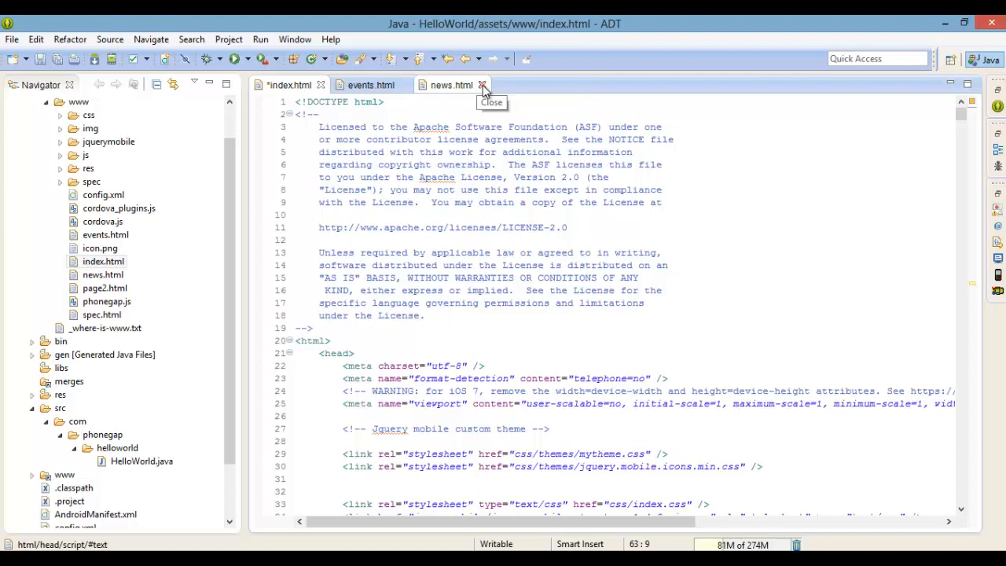
click(484, 85)
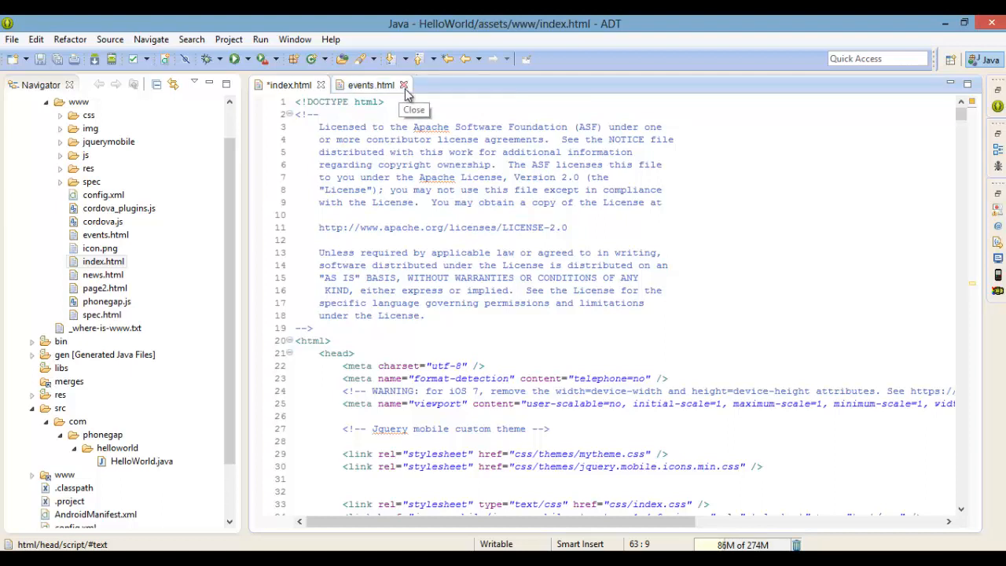
click(403, 85)
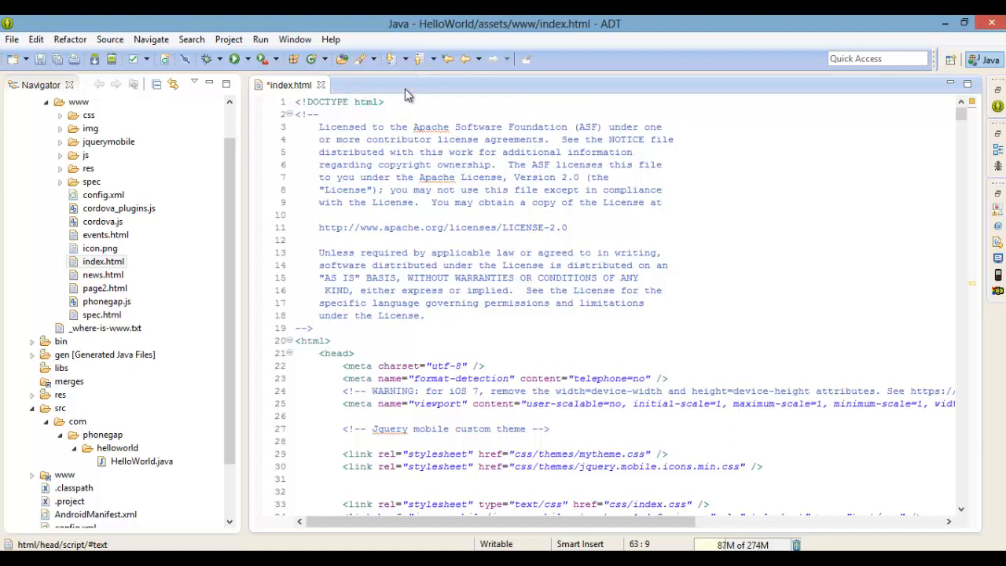